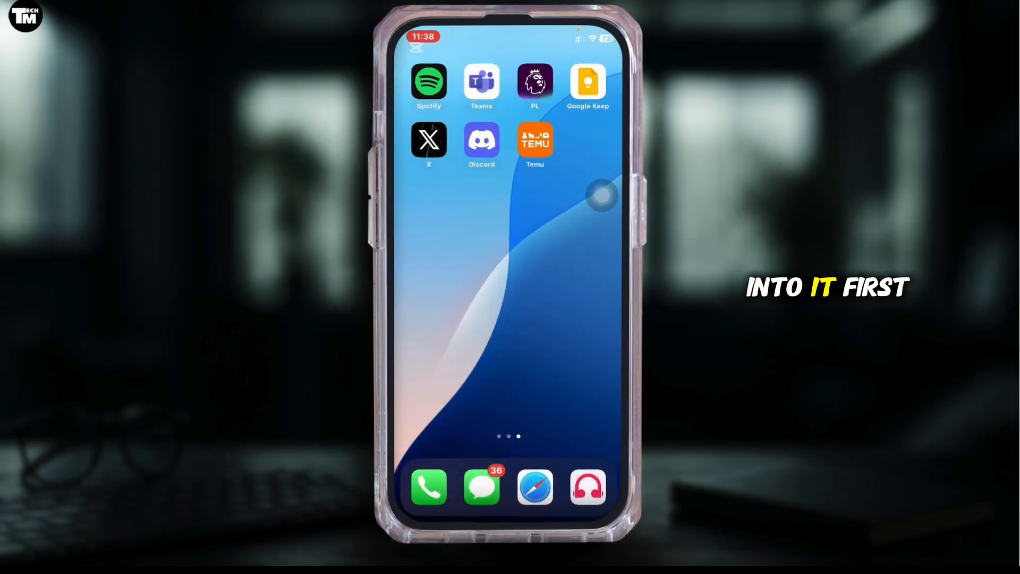
Step: Launch Discord from the home screen to reach its empty Messages page
left_click(481, 140)
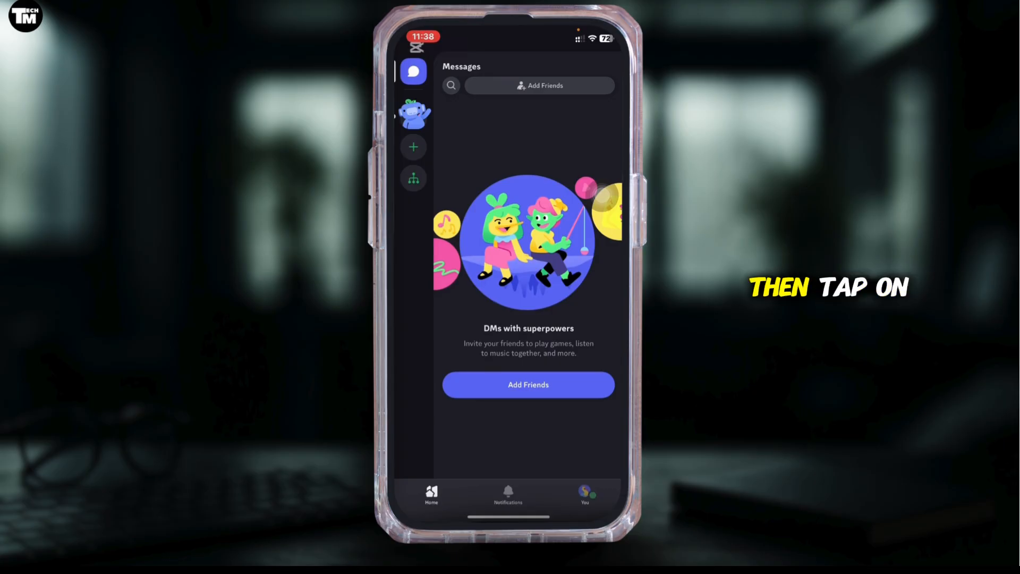
Step: Go from the You profile tab into the Account settings page
left_click(585, 493)
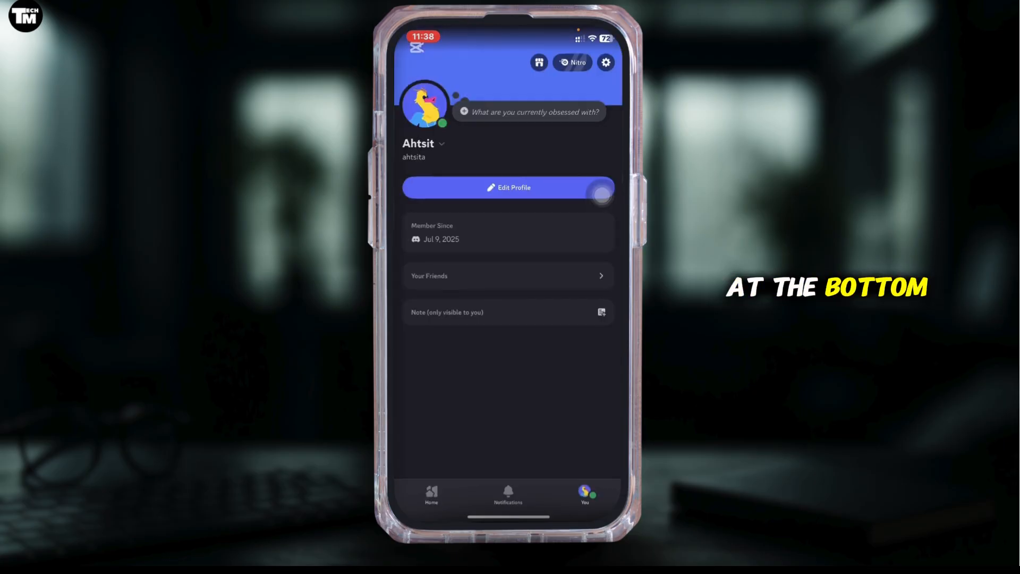
left_click(606, 62)
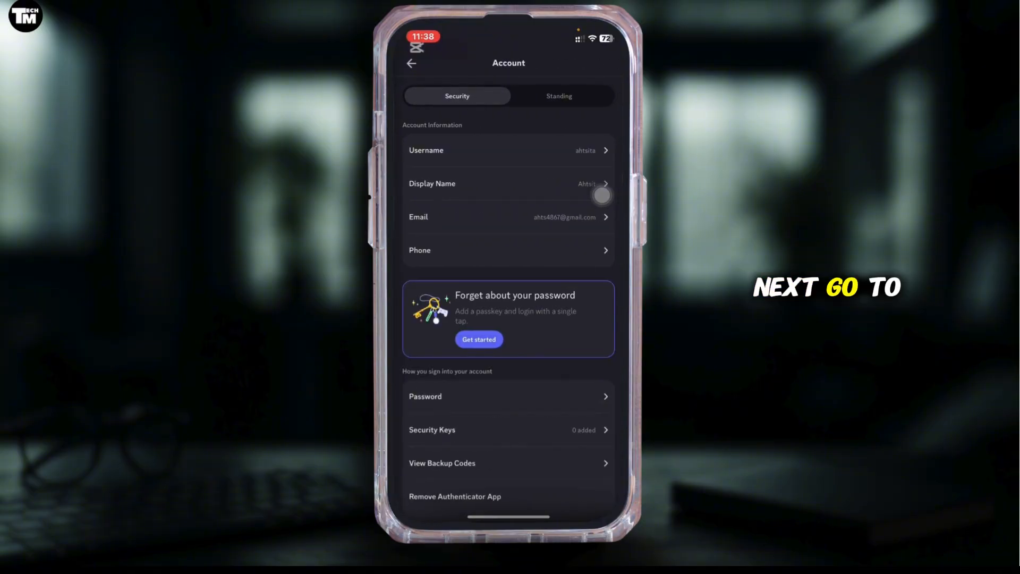
Step: Reach View Backup Codes, verify with password and Face ID to reveal the available codes
scroll("down", 3)
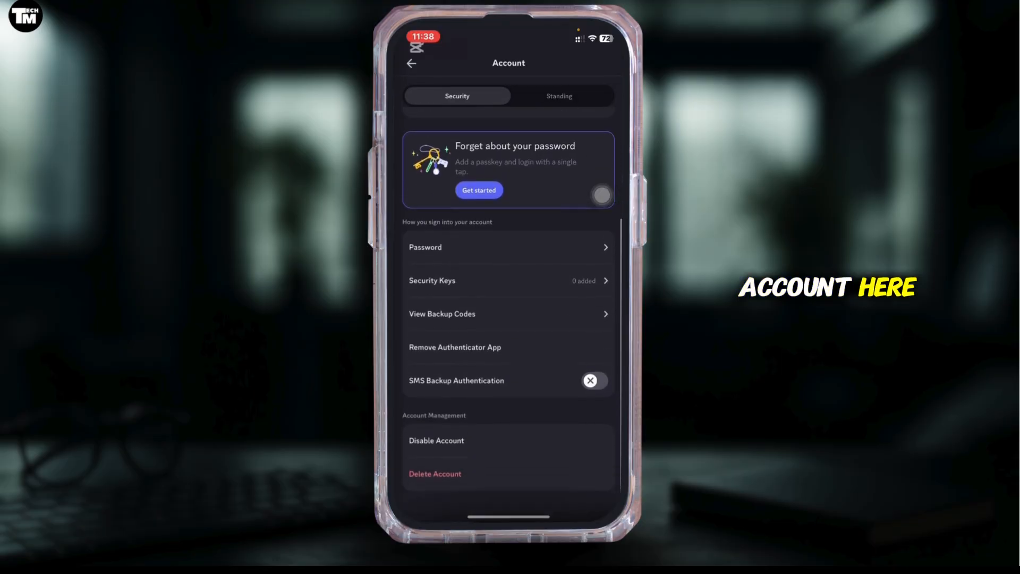
scroll("down", 3)
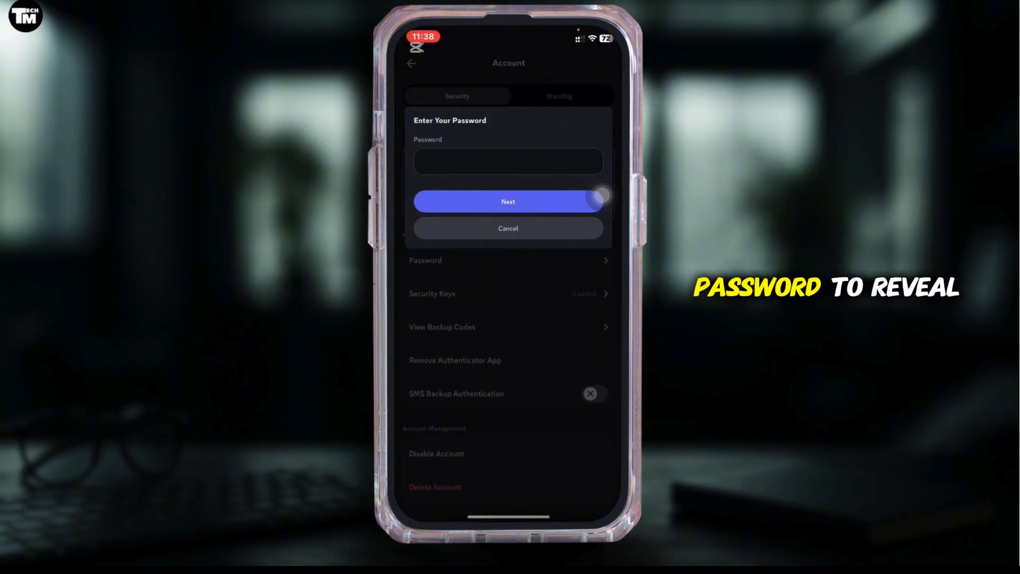
left_click(508, 201)
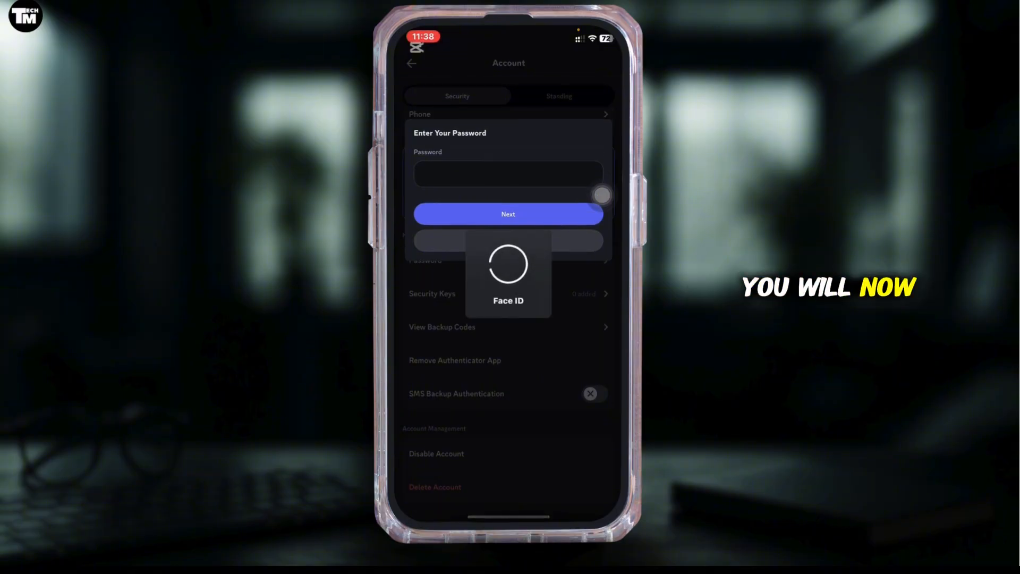
left_click(508, 214)
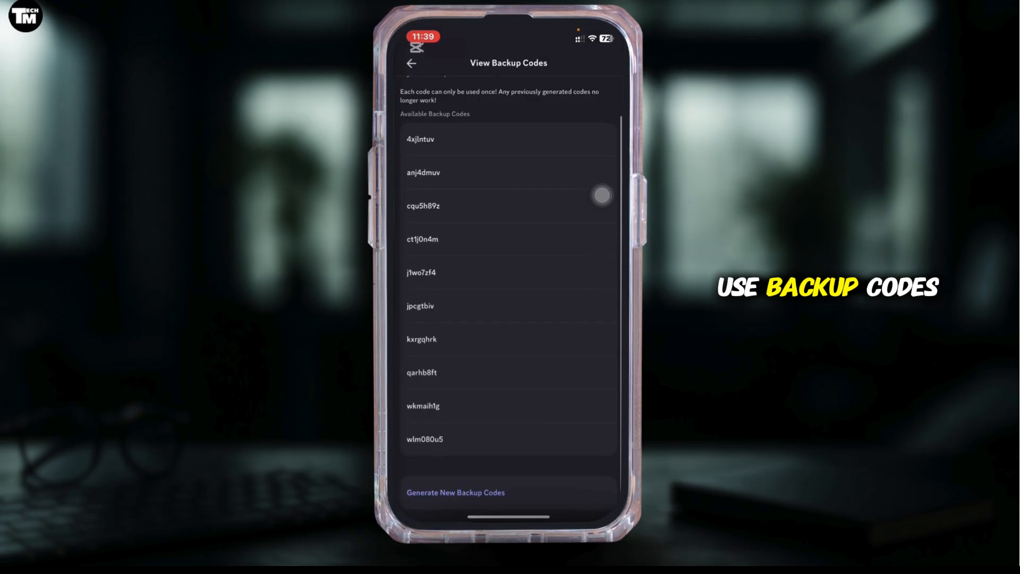